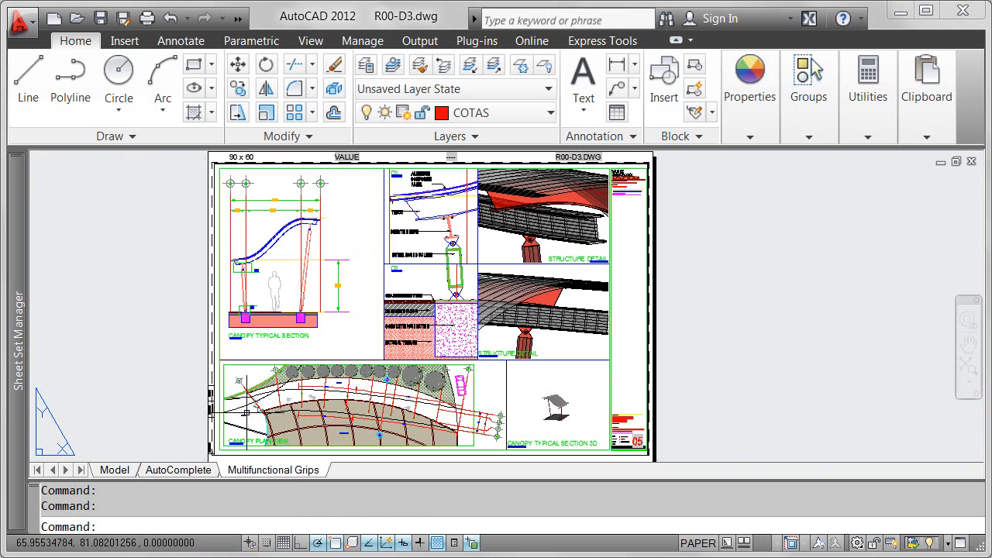
Switch to model space and choose Lengthen from a canopy line's endpoint grip.
left_click(114, 470)
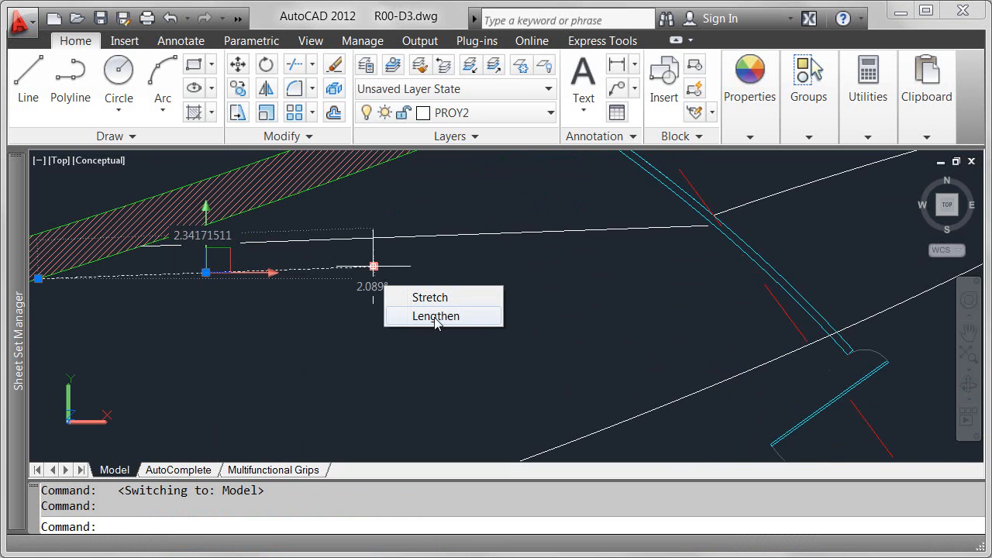
left_click(436, 315)
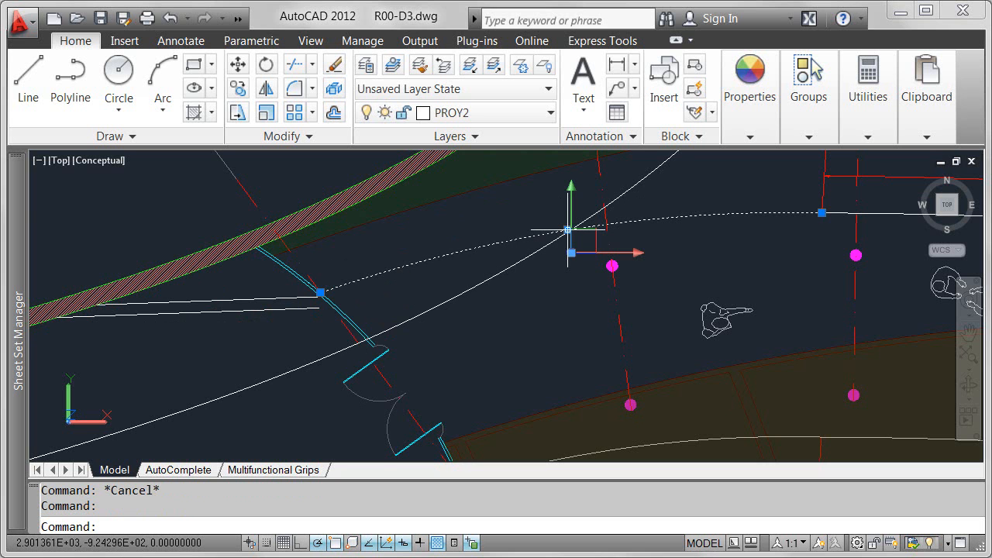
mouse_move(91, 212)
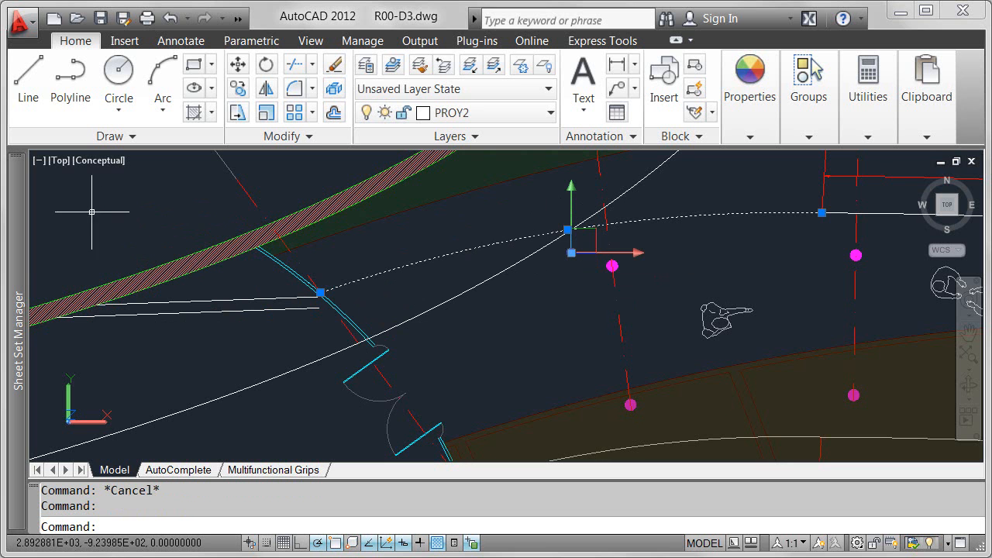
Restore the MF Dimensions view and flip the top arrowhead of the 1.08 dimension.
left_click(59, 160)
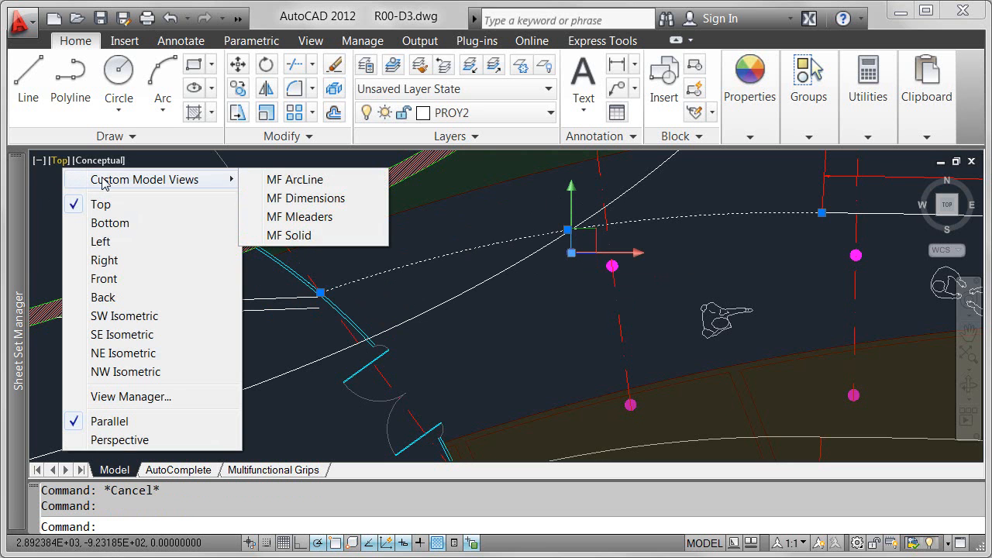
left_click(305, 197)
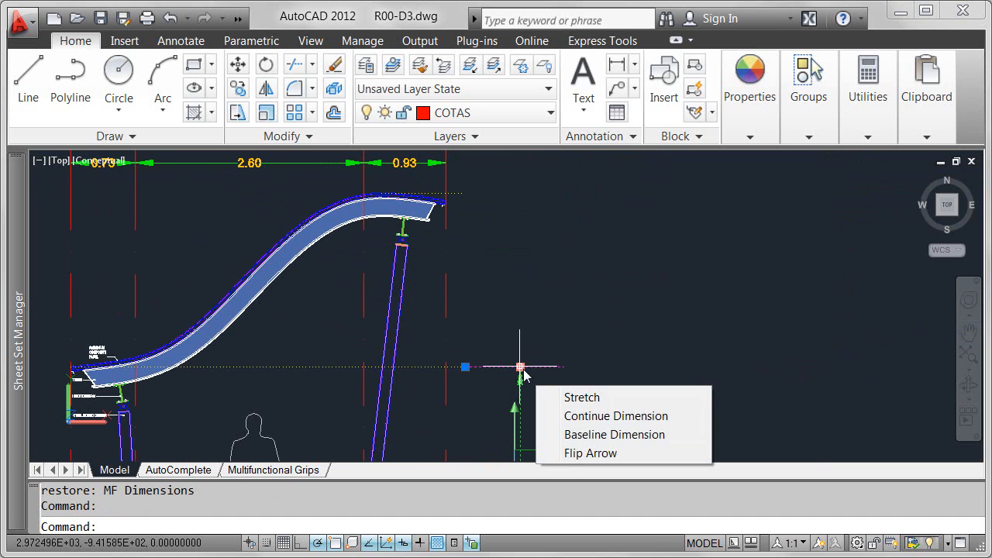
left_click(616, 416)
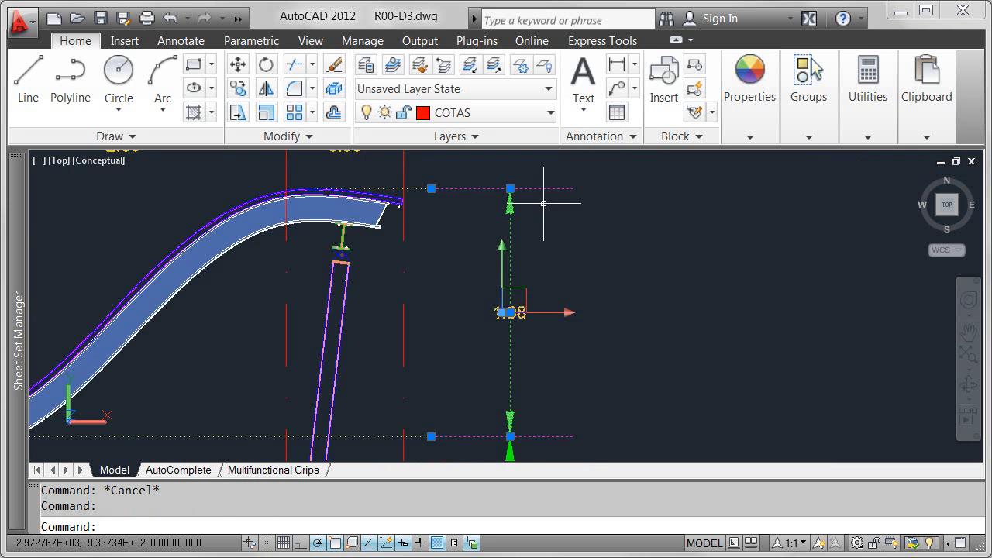
left_click(510, 188)
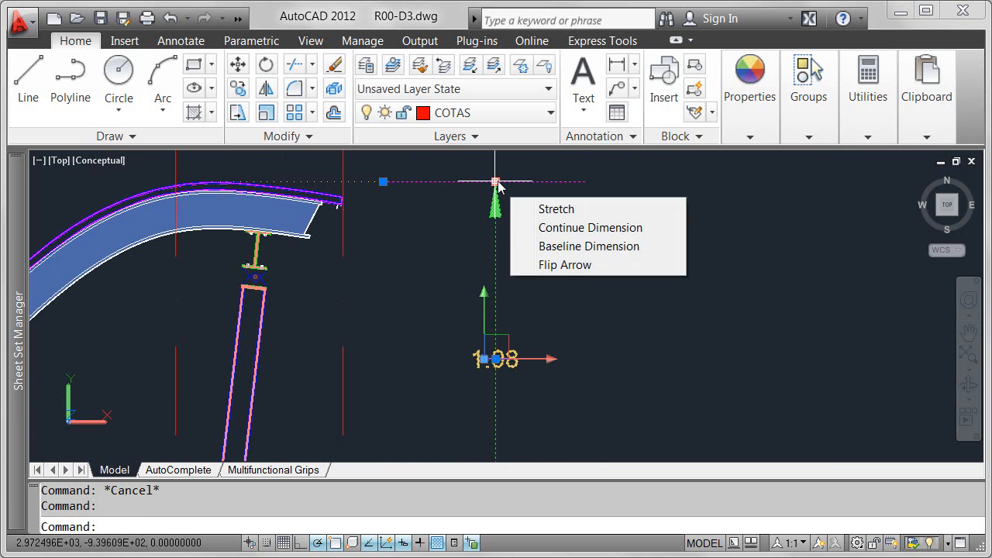
left_click(565, 265)
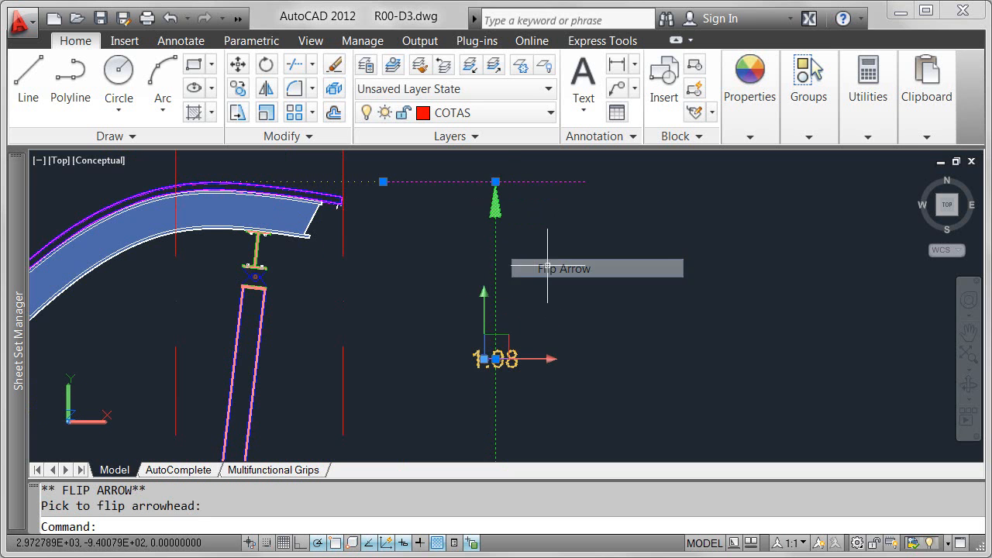
left_click(60, 160)
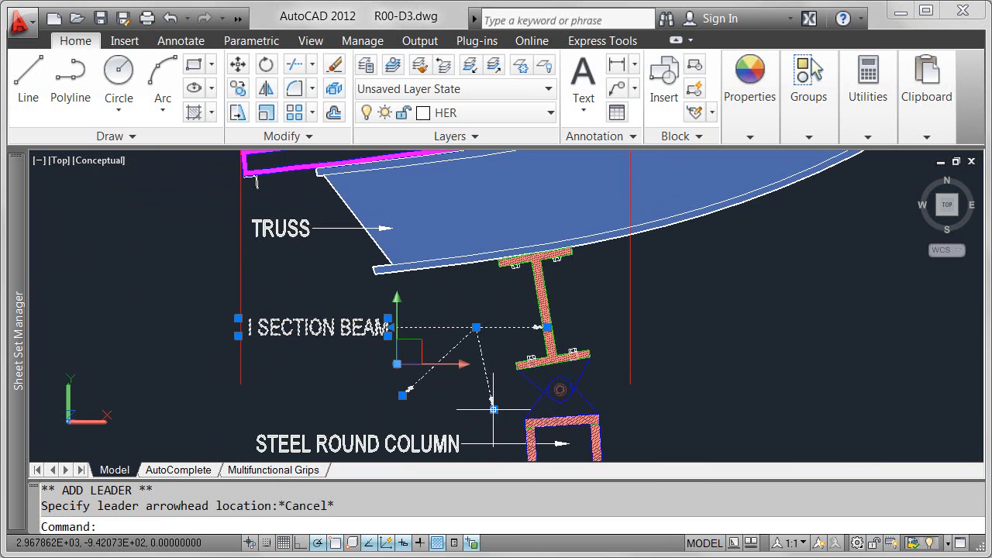
Remove the extra leader from I SECTION BEAM, then restore the MF Solid view.
right_click(493, 409)
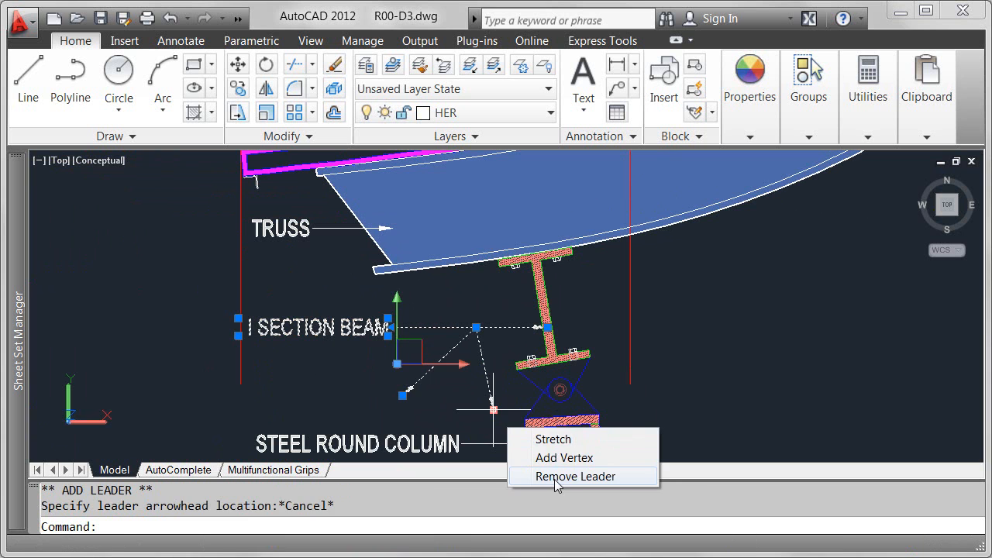
left_click(575, 476)
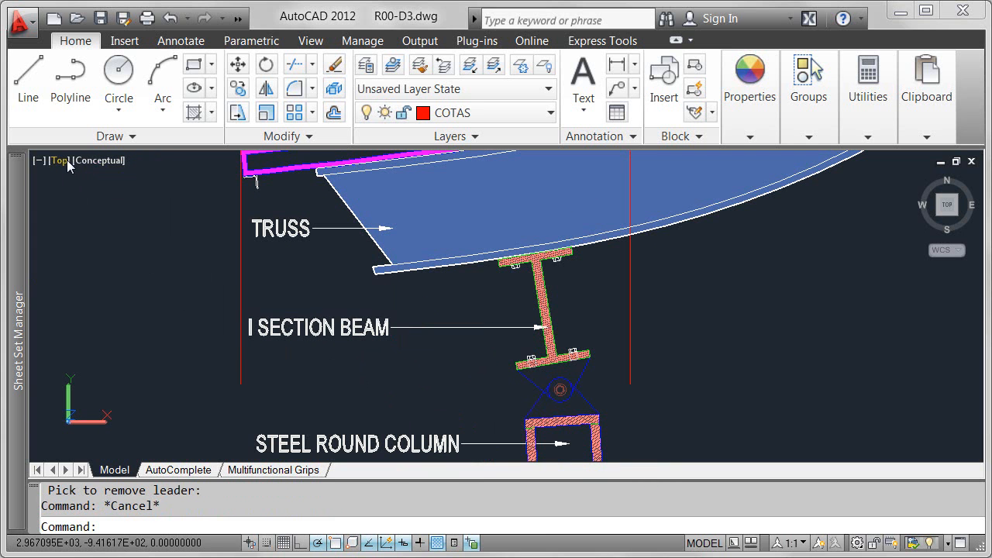
left_click(59, 160)
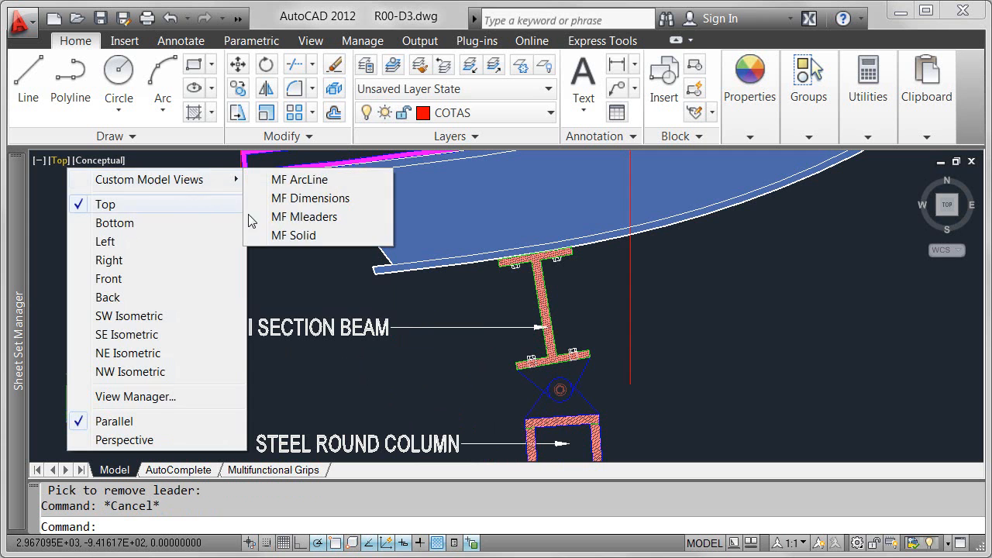
left_click(293, 235)
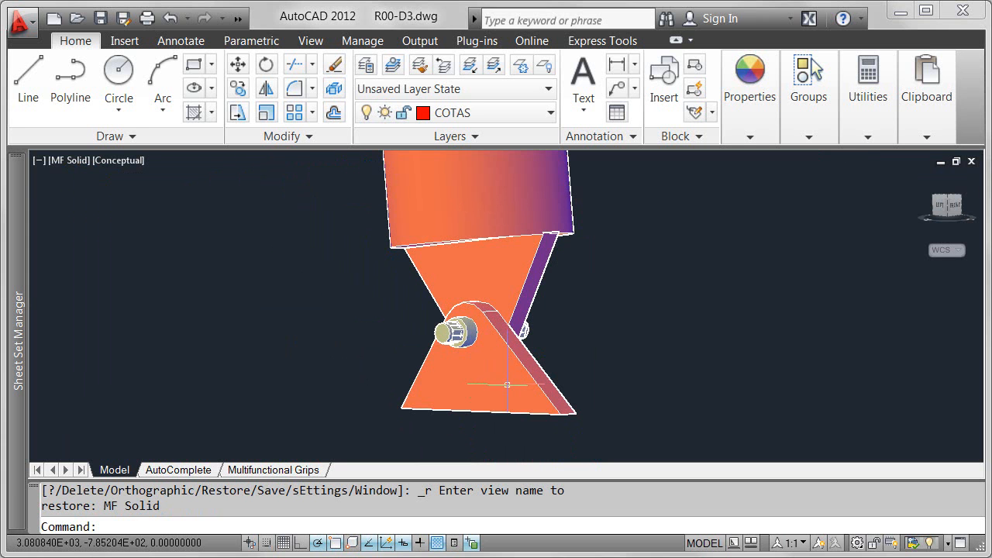